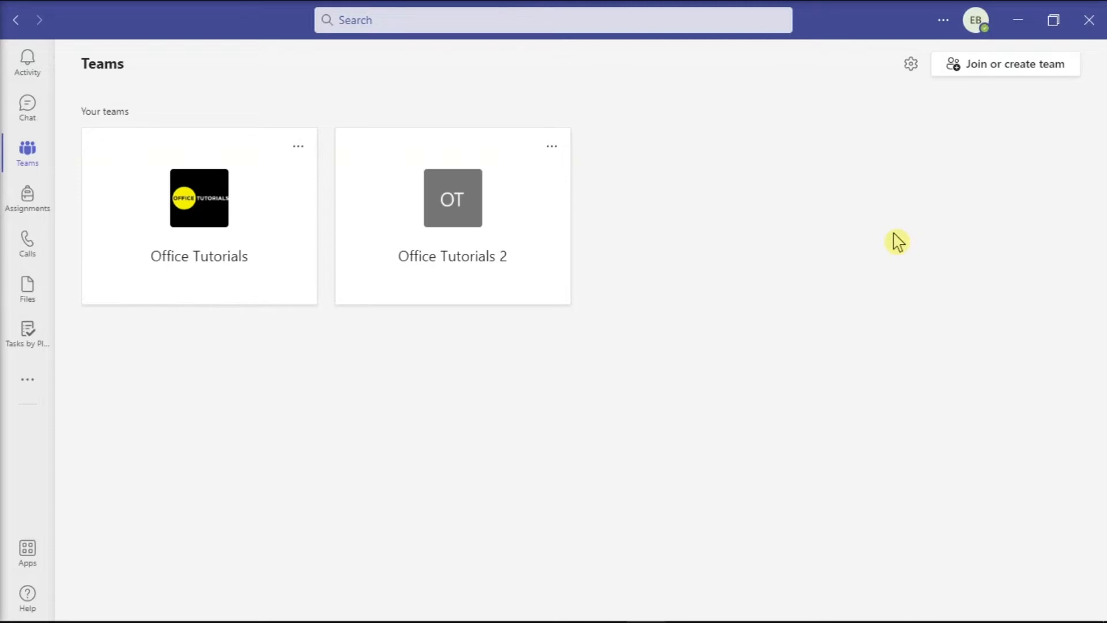
- Go to Channel 7 of the Office Tutorials team to see the meeting recording post
click(199, 216)
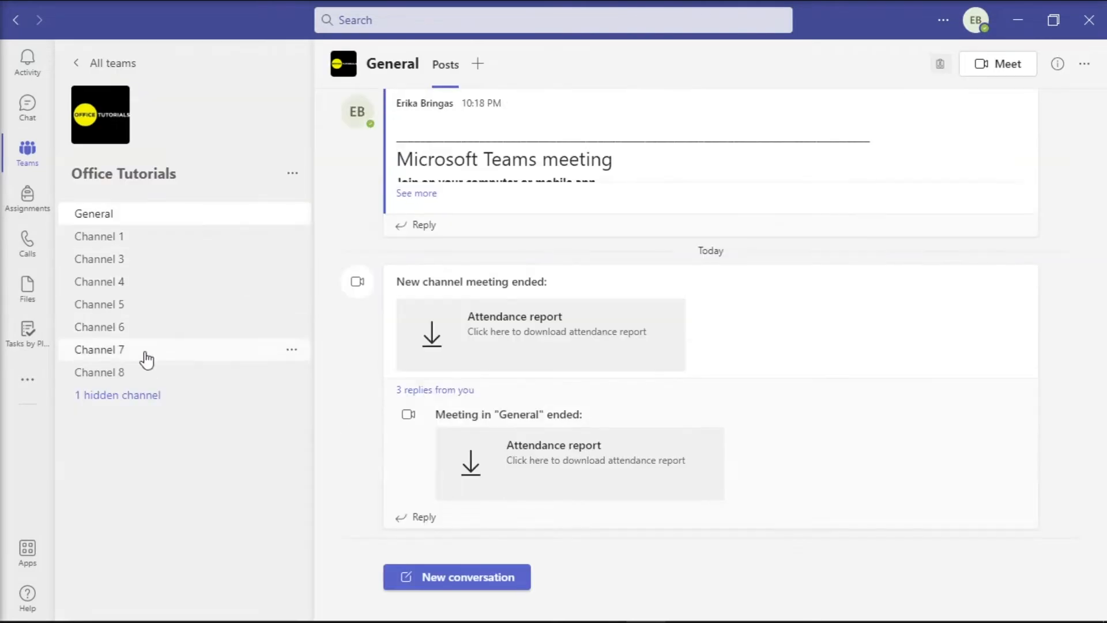
click(100, 349)
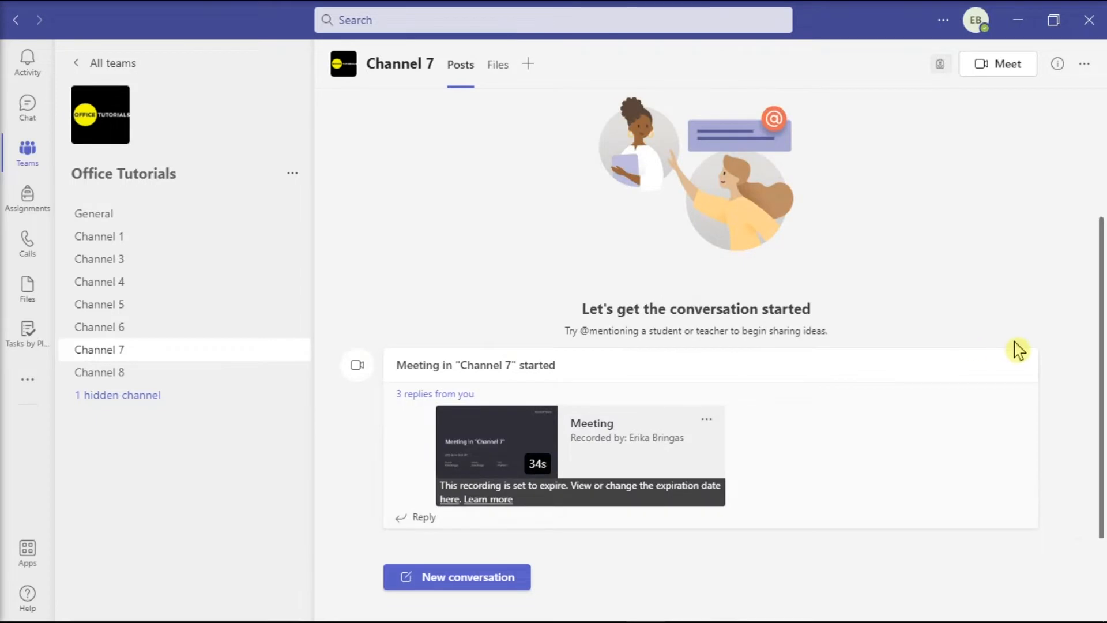
mouse_move(729, 423)
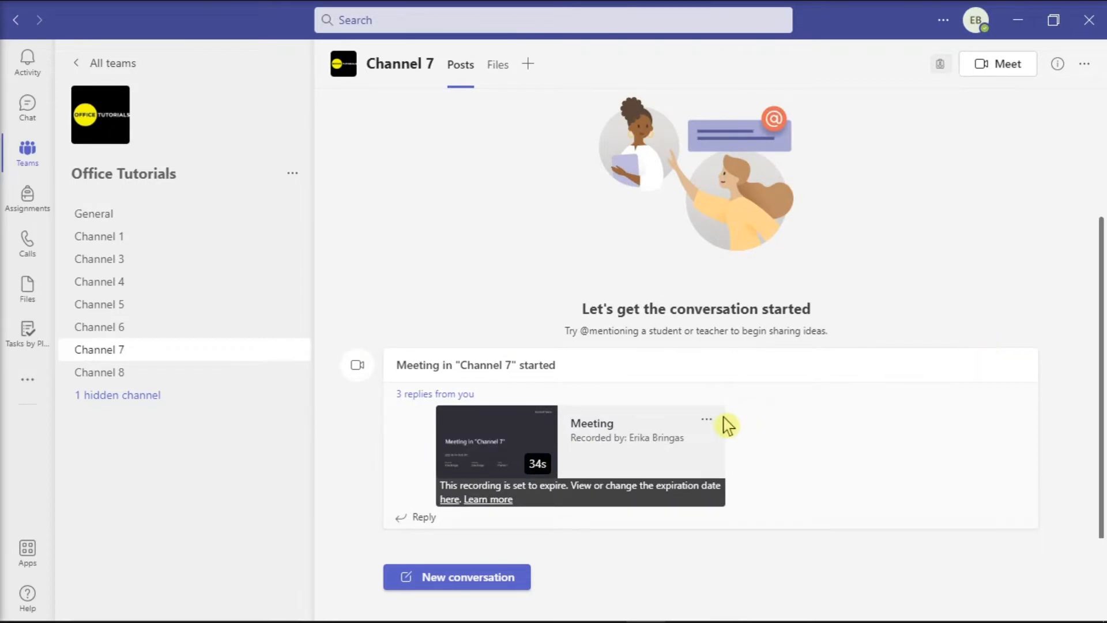
- Open the Meeting recording card in the browser's Microsoft Stream player via its more options
click(707, 424)
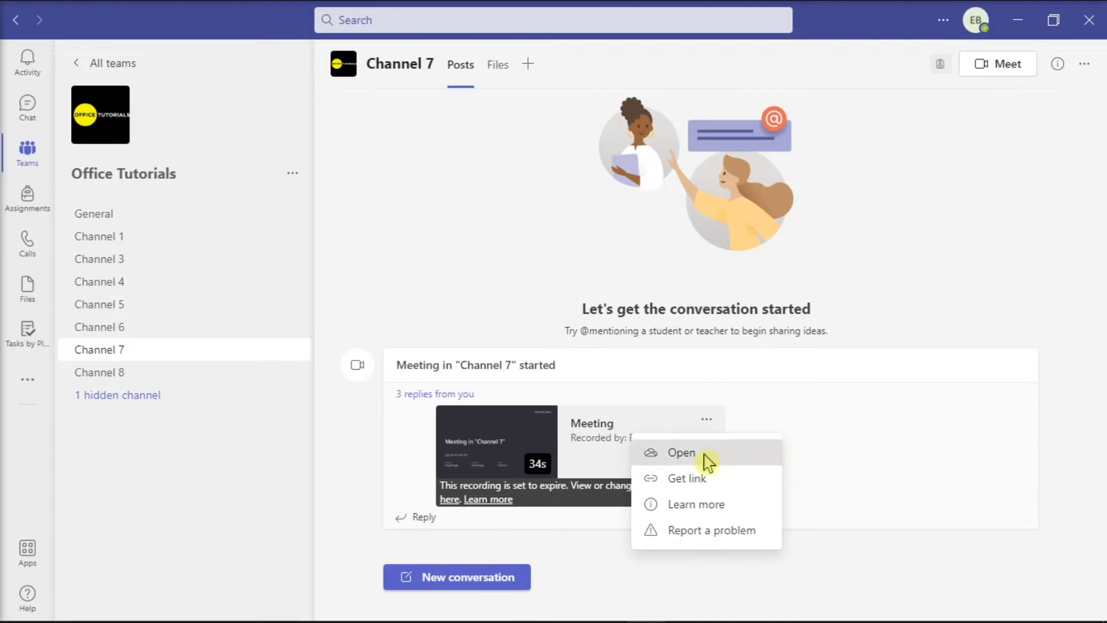
click(681, 452)
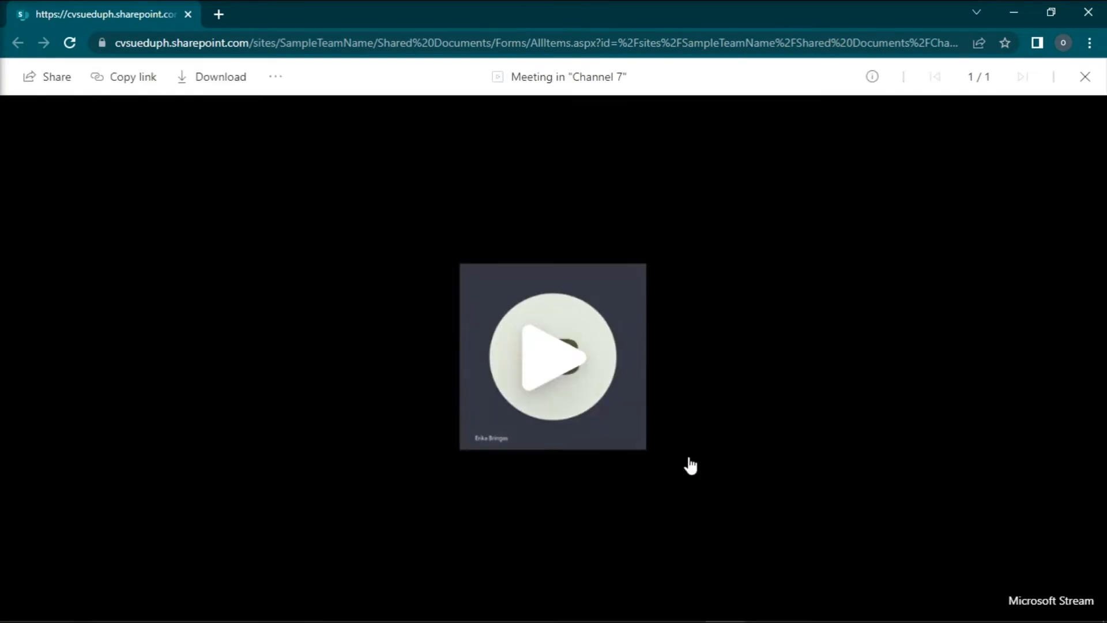
- Play and pause the recording, then show Stream's video settings panel
click(552, 357)
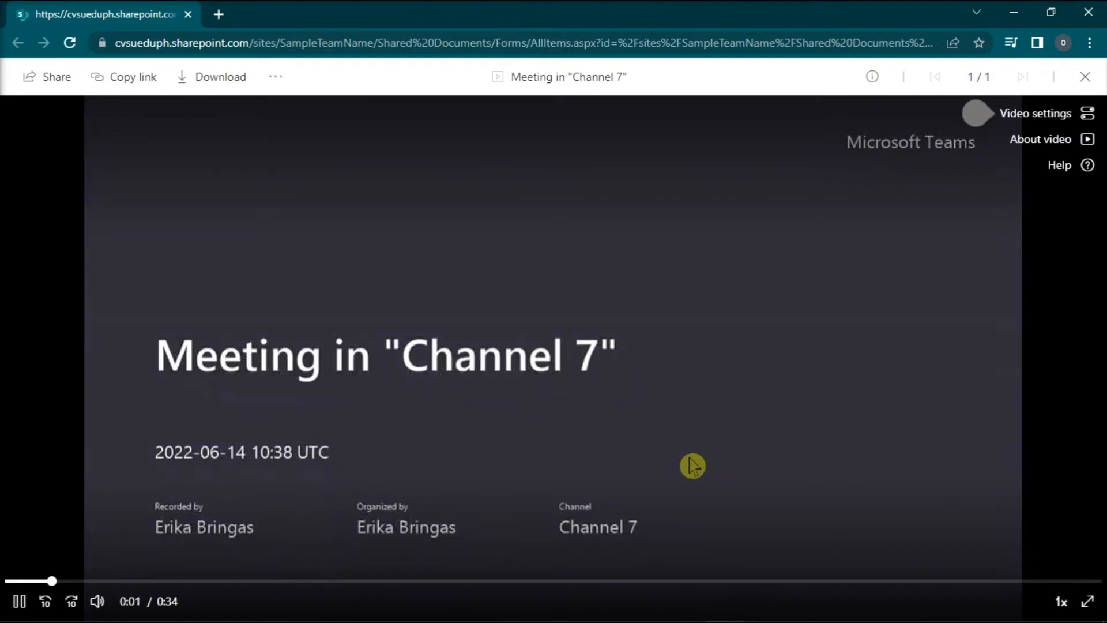
click(20, 601)
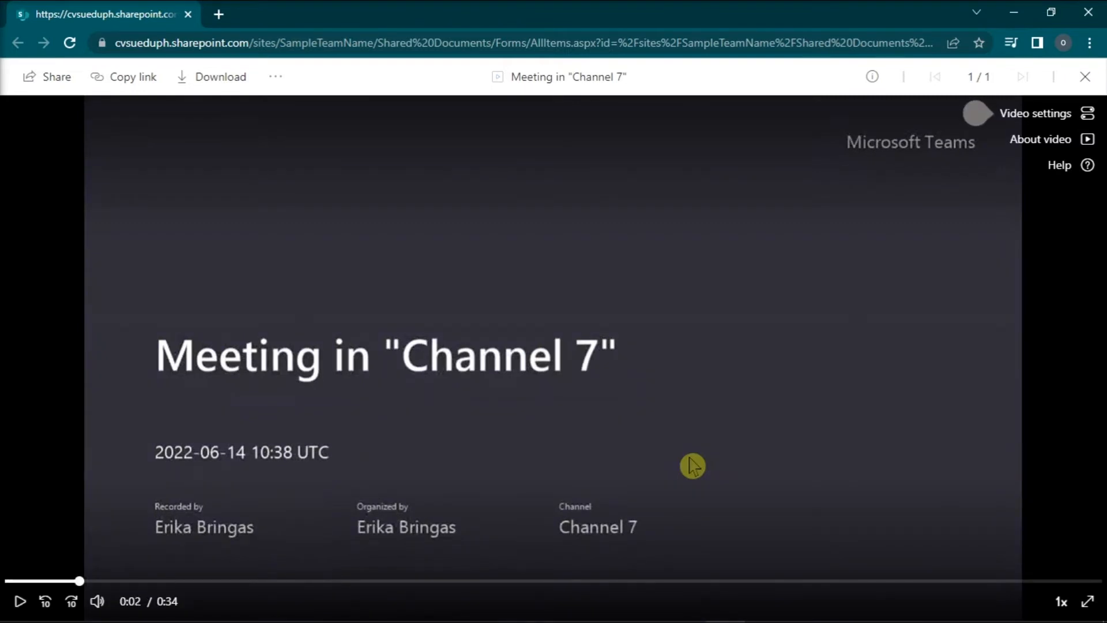
click(1035, 113)
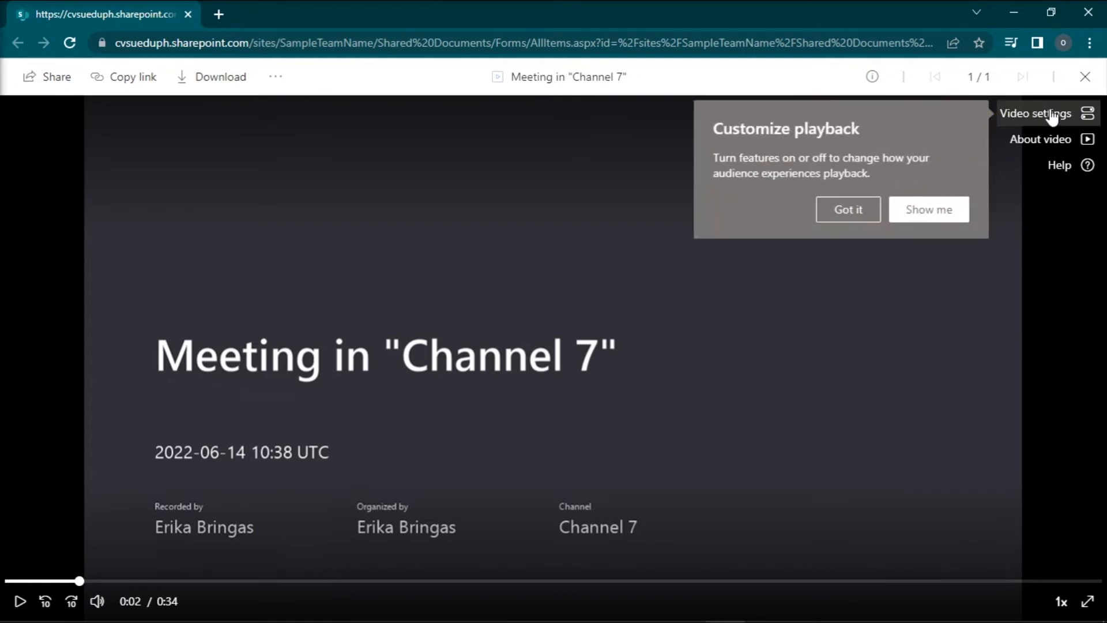
click(1036, 113)
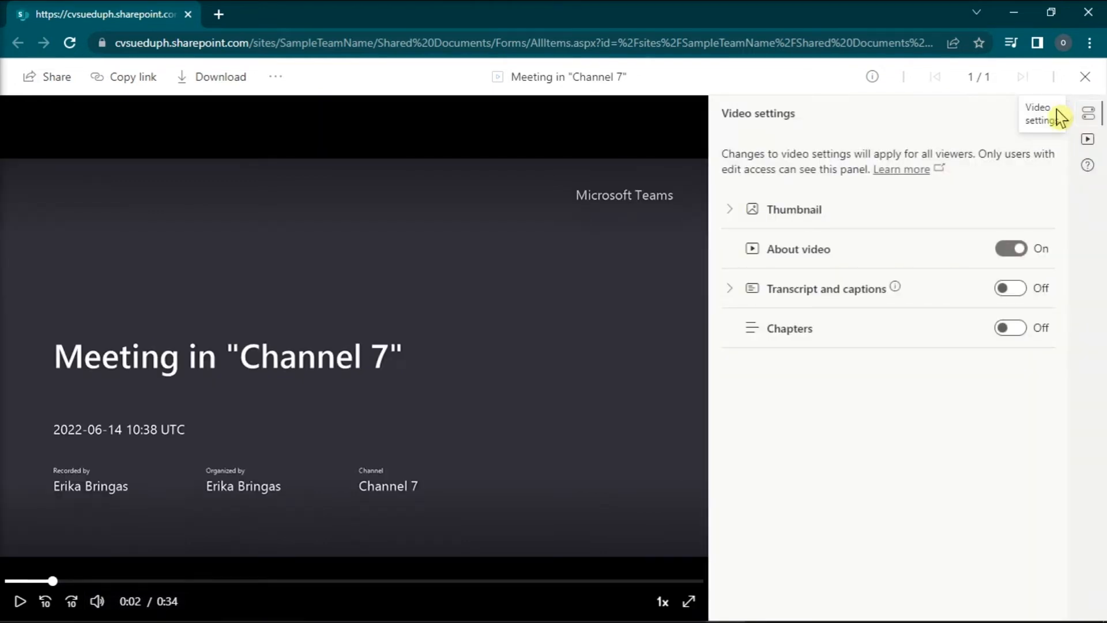
- Turn Transcript and captions On and generate an English (United States) transcript, refreshing until done
click(731, 288)
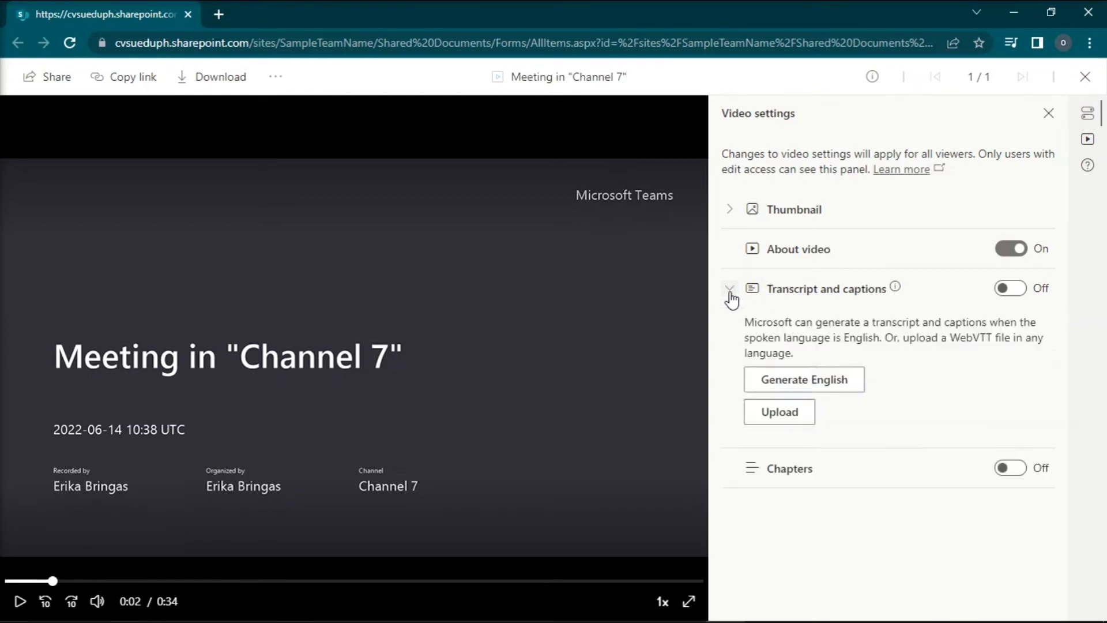
click(1010, 288)
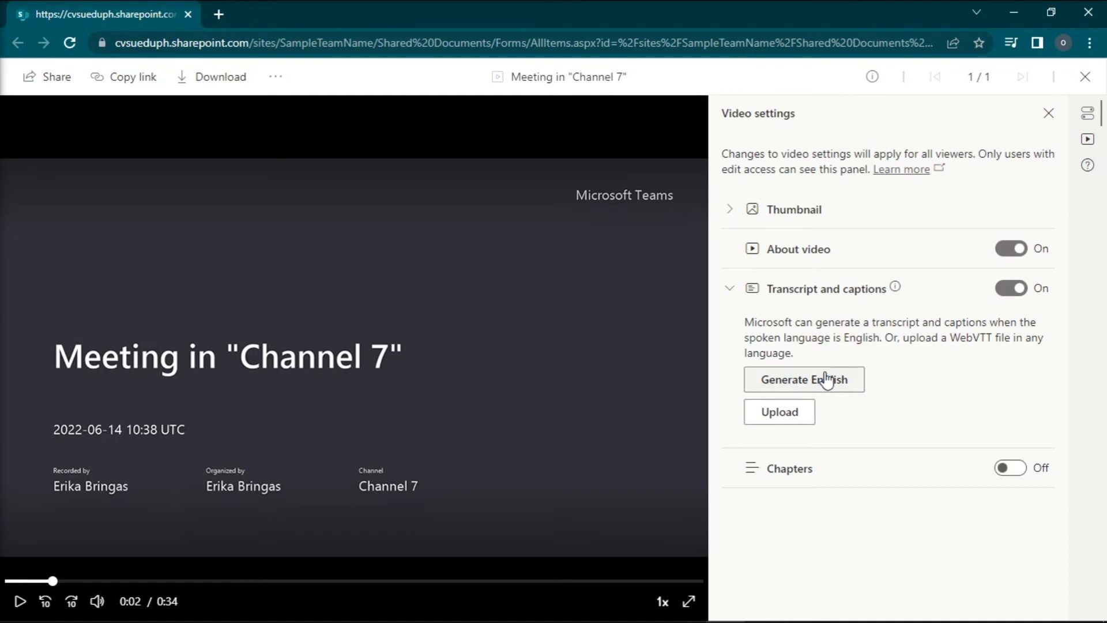
click(804, 380)
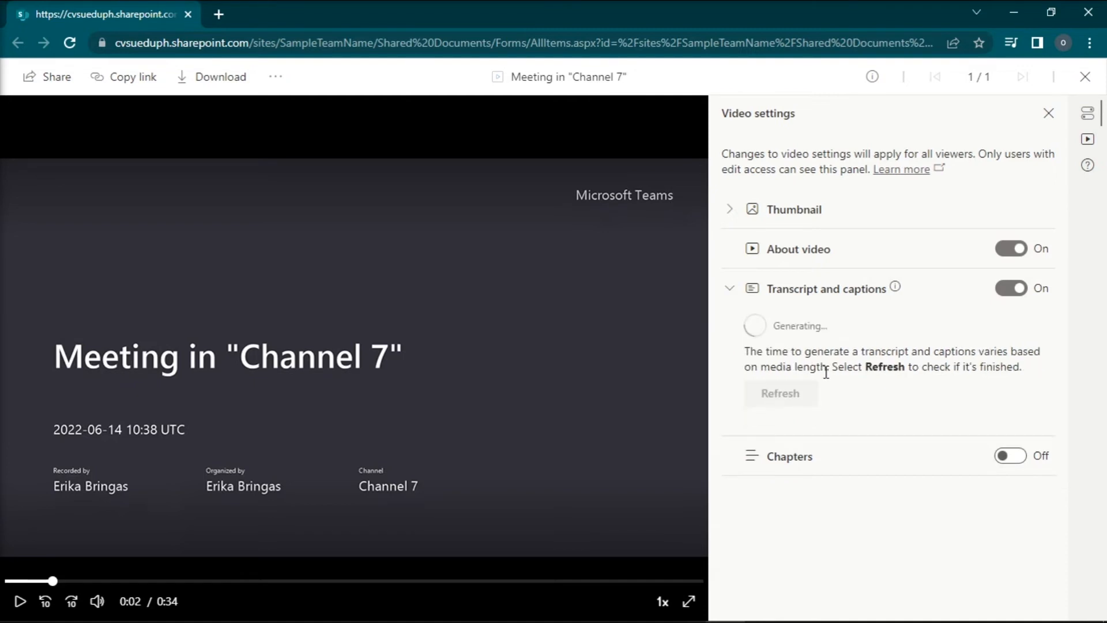
mouse_move(837, 386)
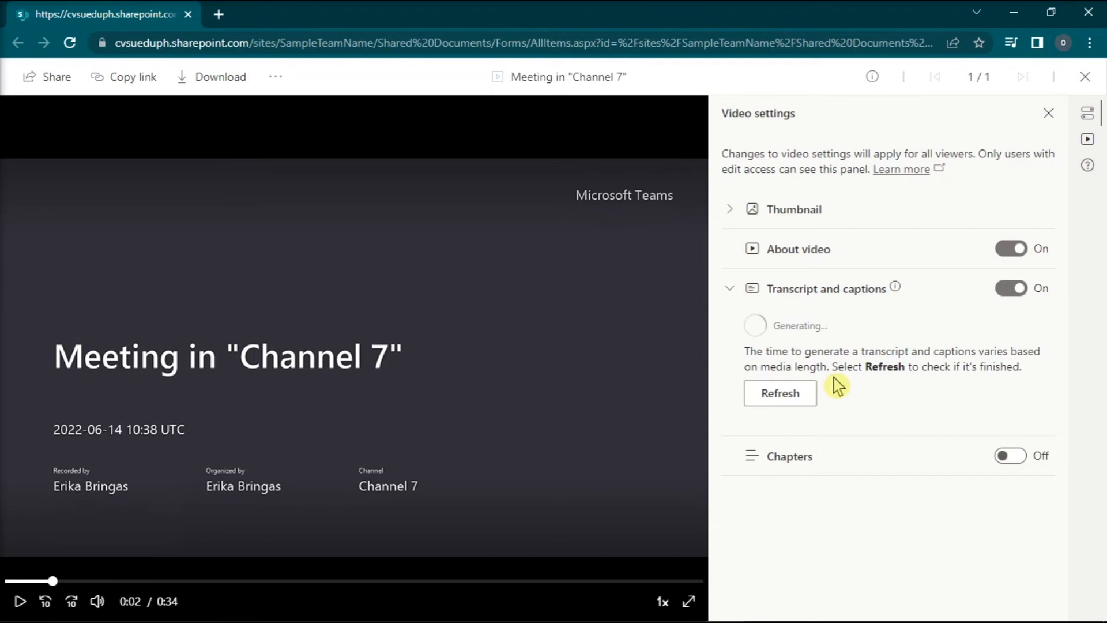
click(780, 393)
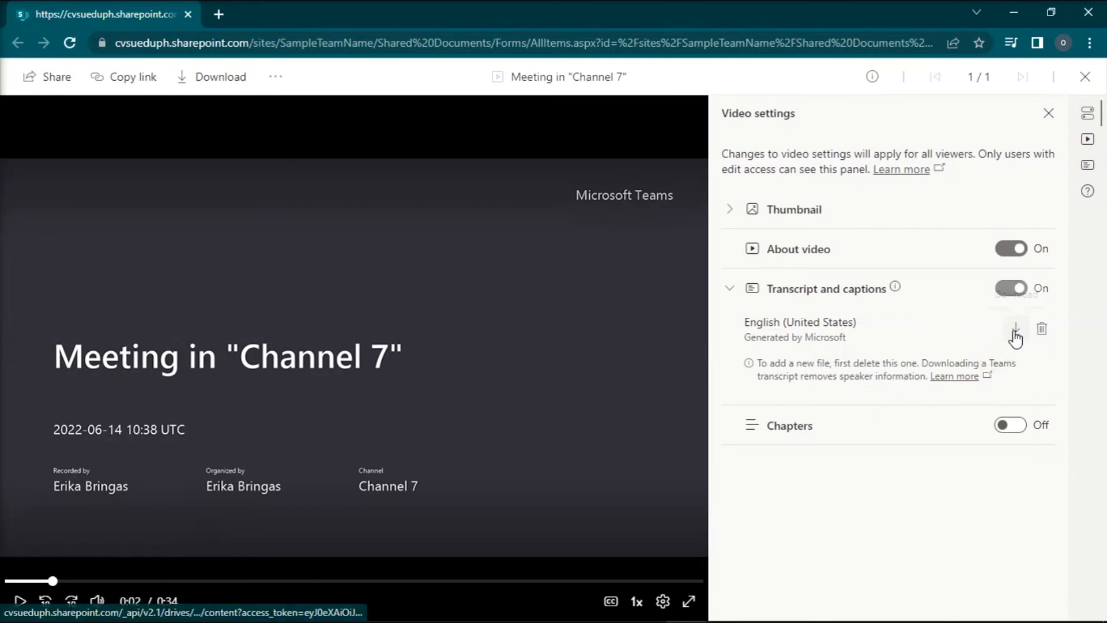
mouse_move(1015, 331)
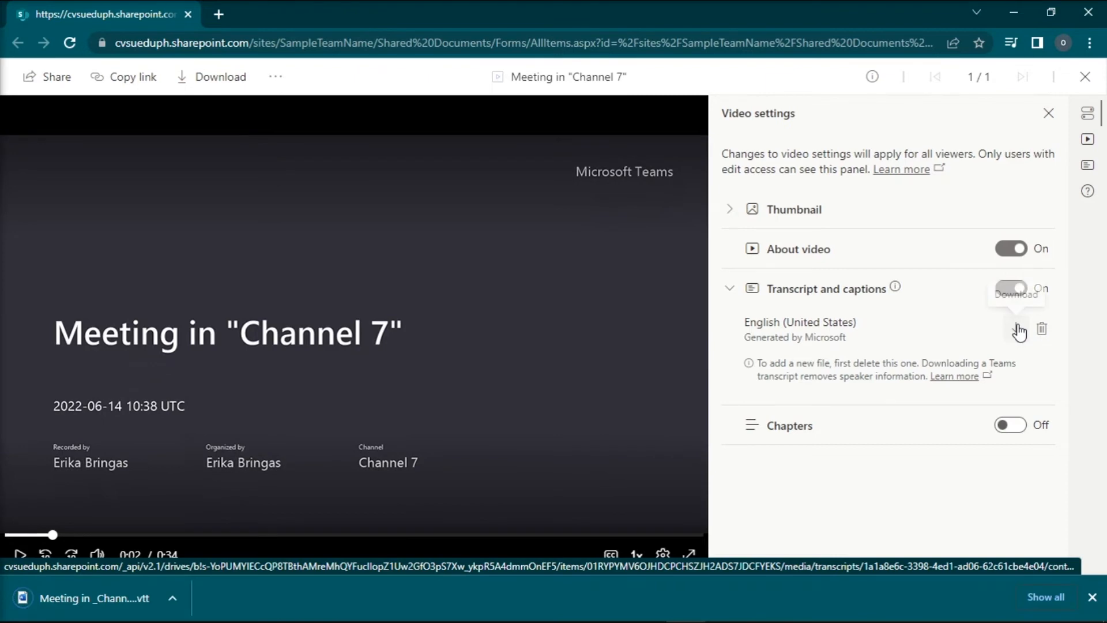
mouse_move(1018, 330)
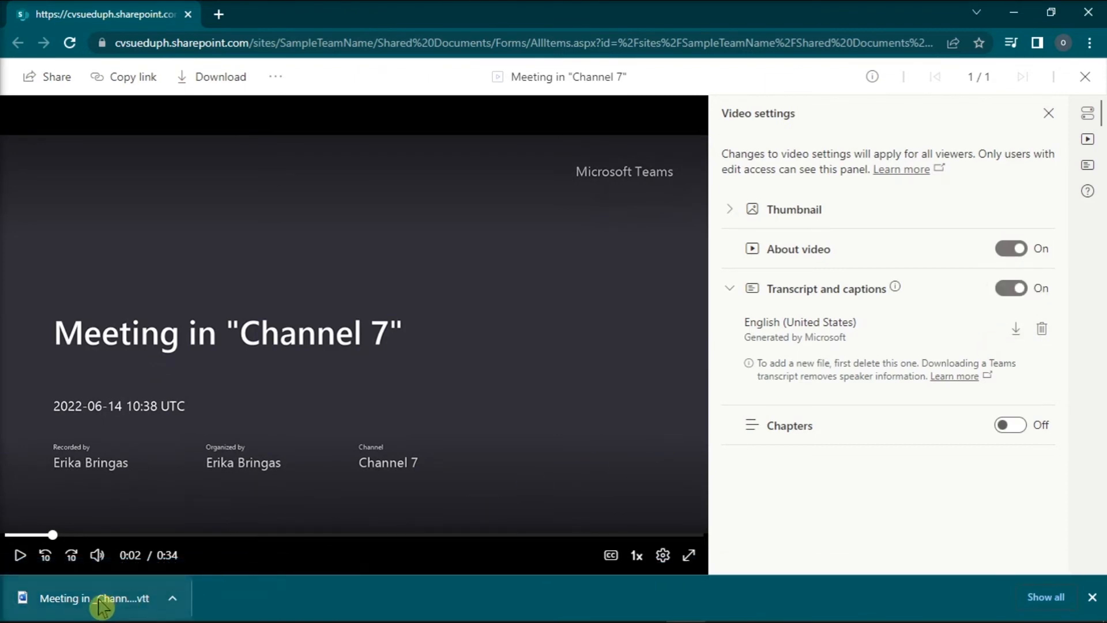
- Open the downloaded English .vtt transcript file from the browser's download bar
click(100, 599)
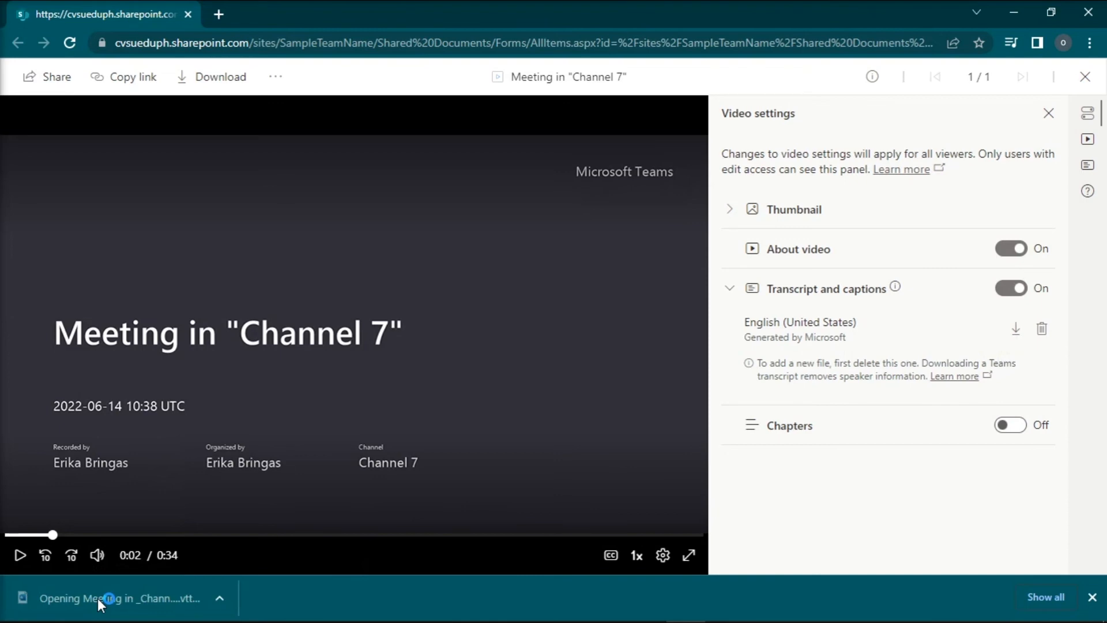
click(101, 598)
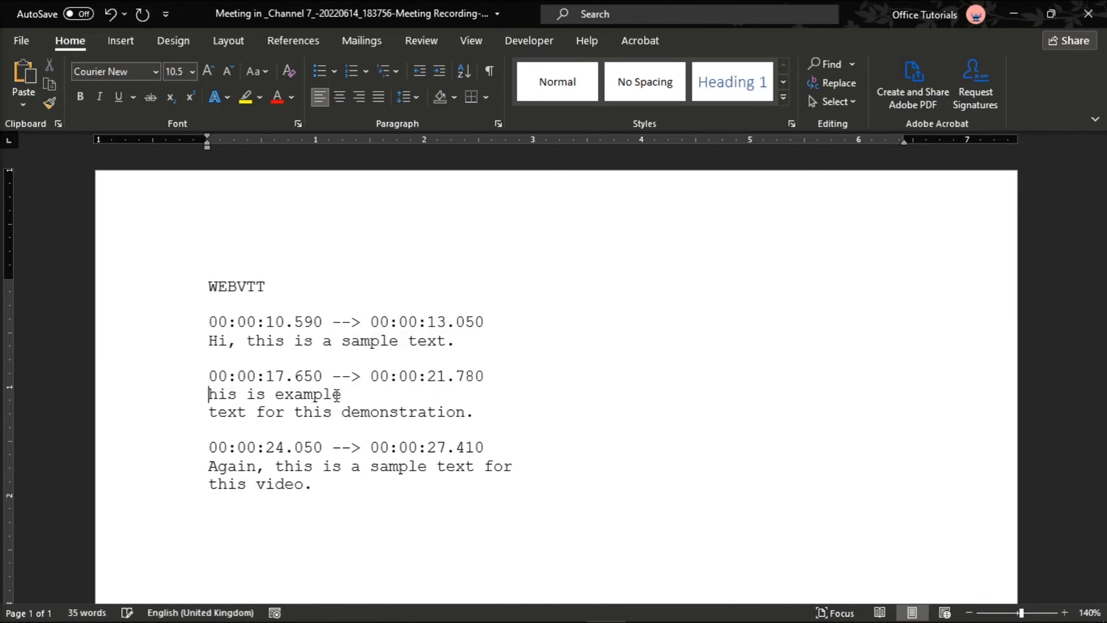
- Add a capital T so the second caption reads 'This is example'
text(T)
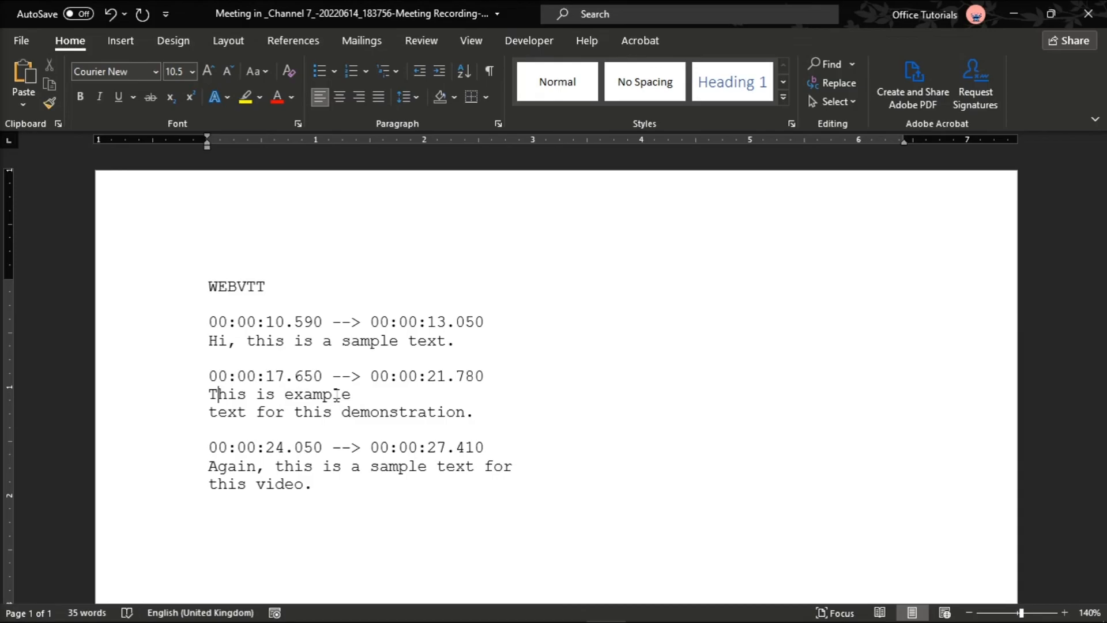